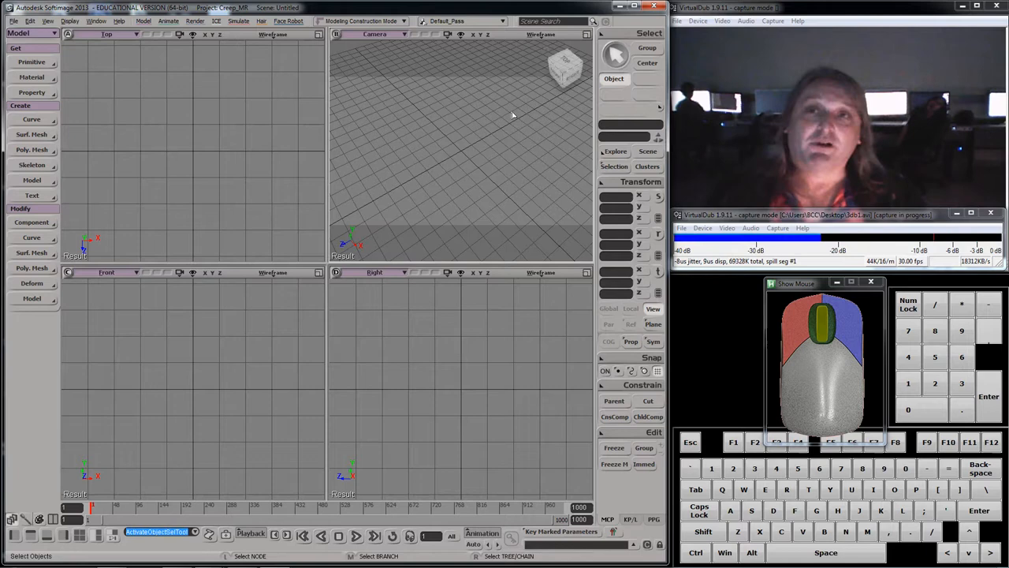
mouse_move(350, 219)
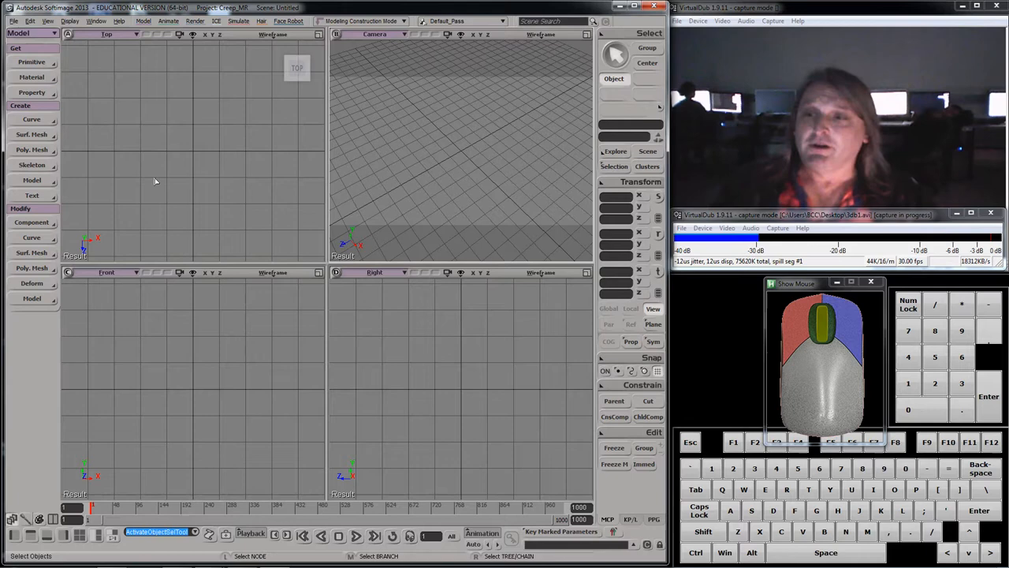
Create a polygon mesh cone with 7 U, 5 V and 1 base subdivisions
click(30, 61)
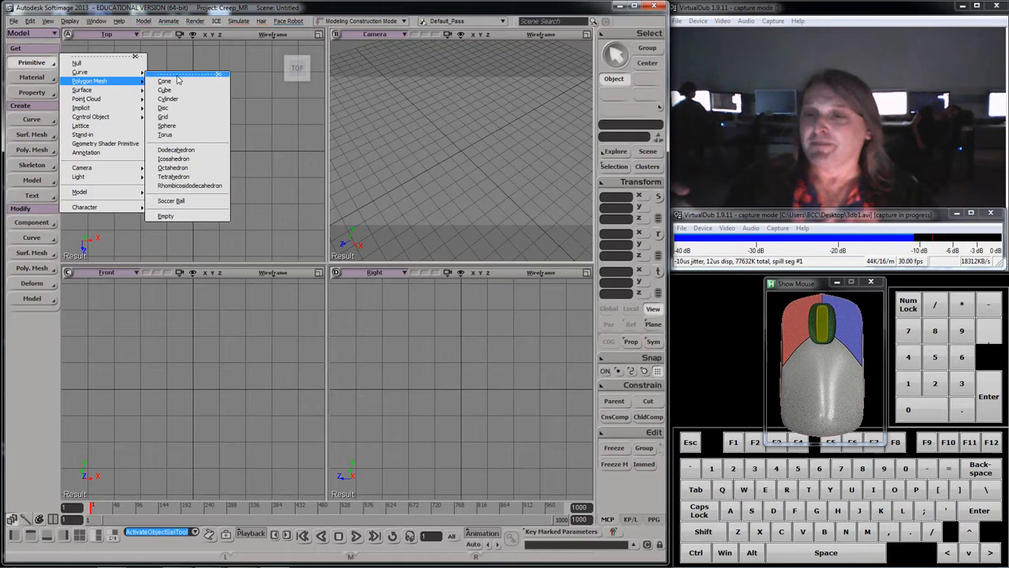
mouse_move(166, 90)
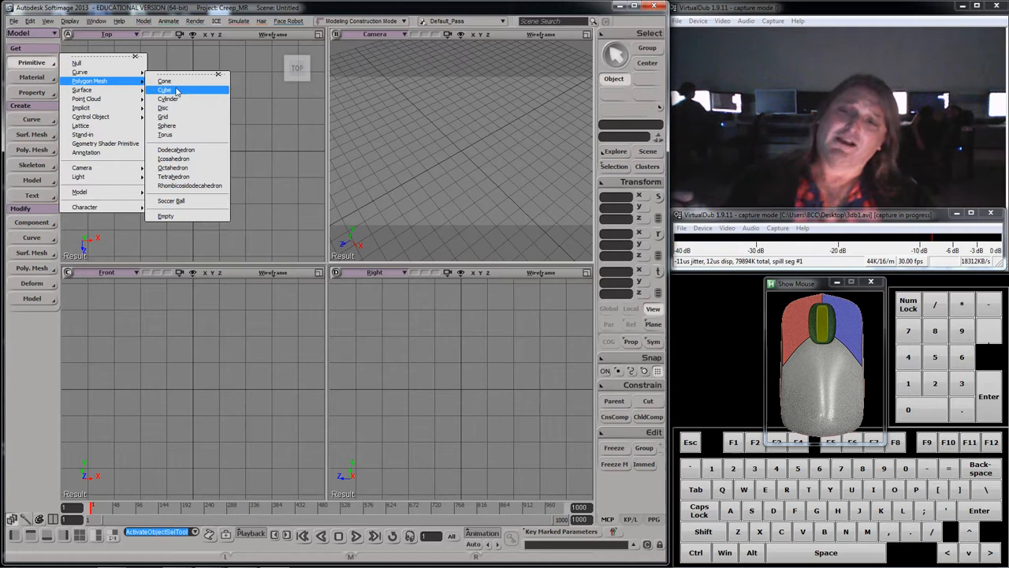
click(164, 81)
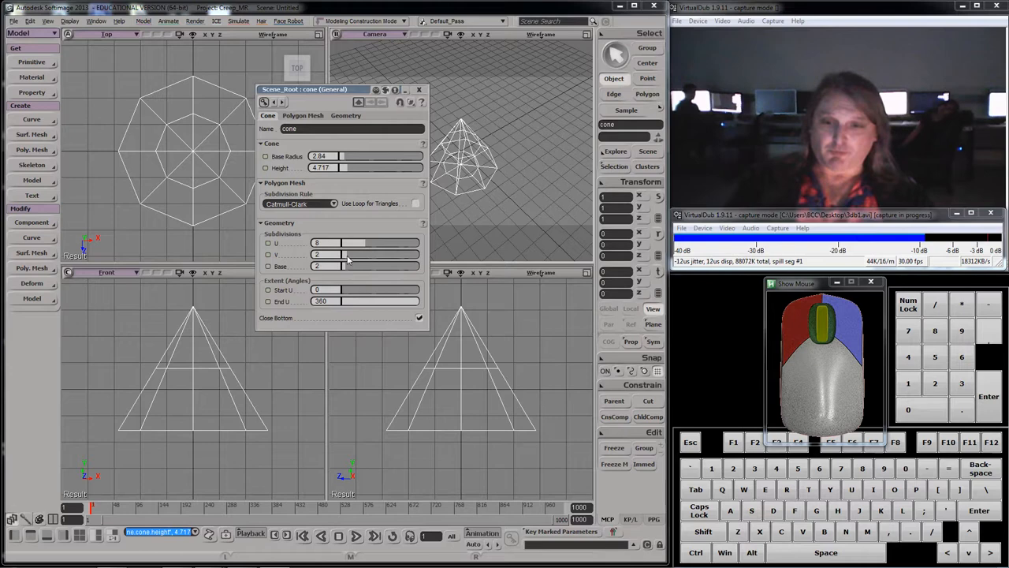
click(349, 265)
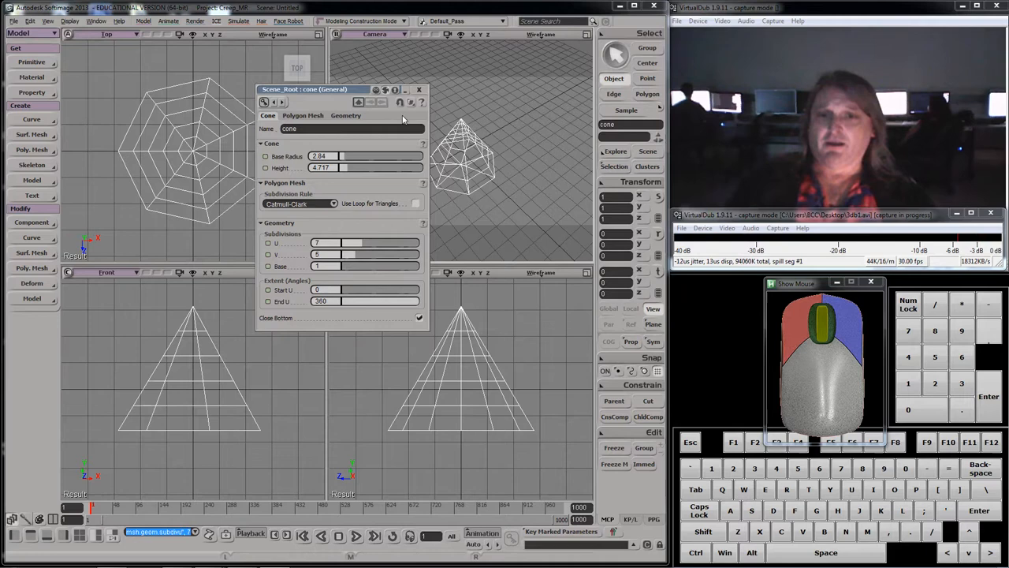
click(428, 90)
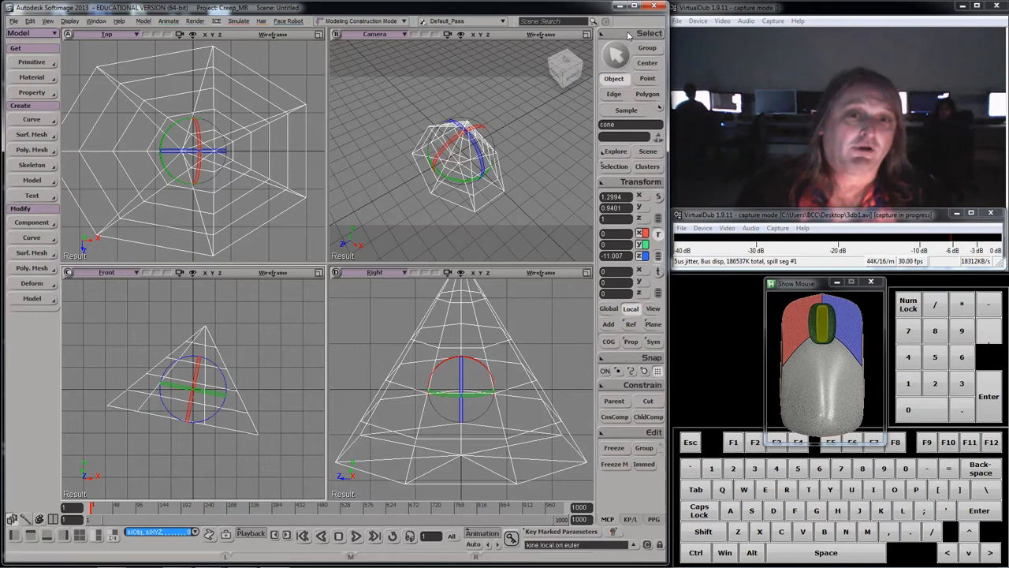
Select the cone's tree and switch the selection filter to points, exposing all 37 vertices
click(646, 33)
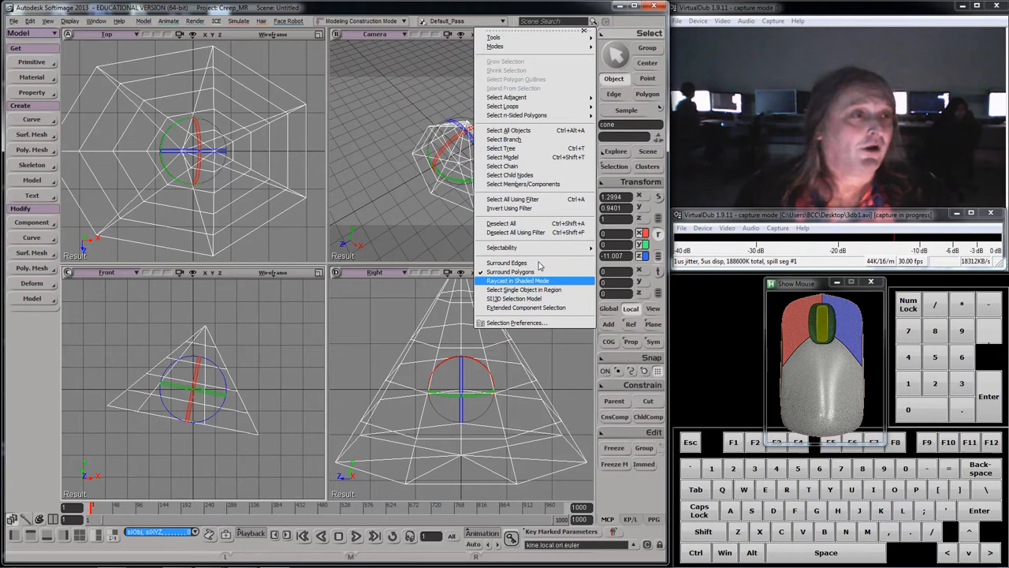
mouse_move(526, 148)
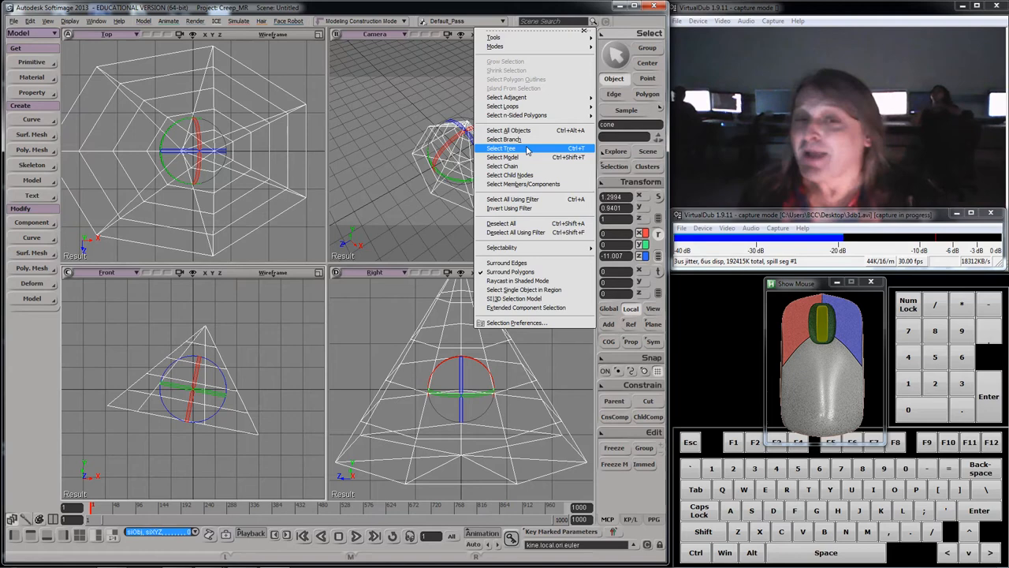
click(501, 148)
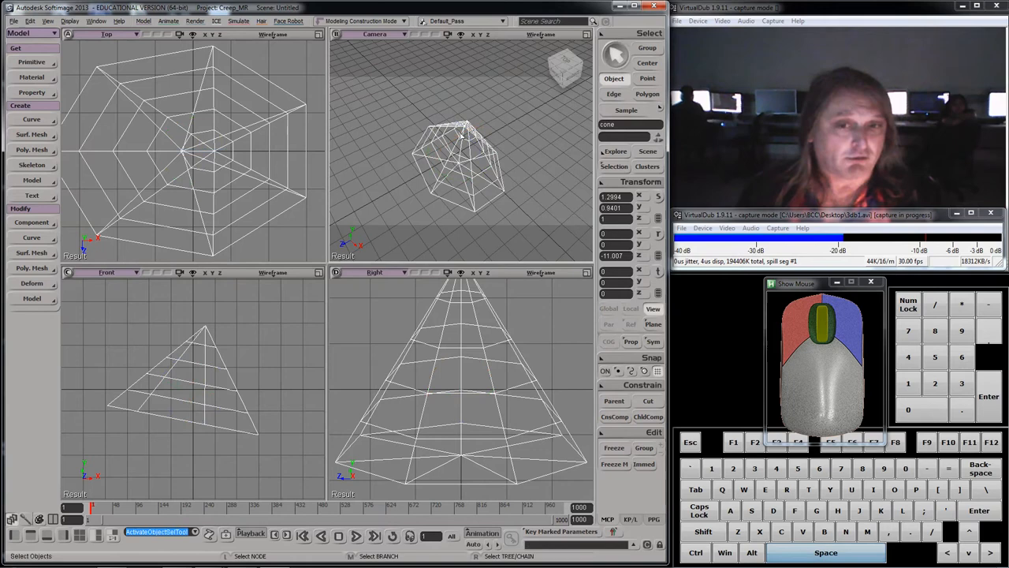
mouse_move(647, 78)
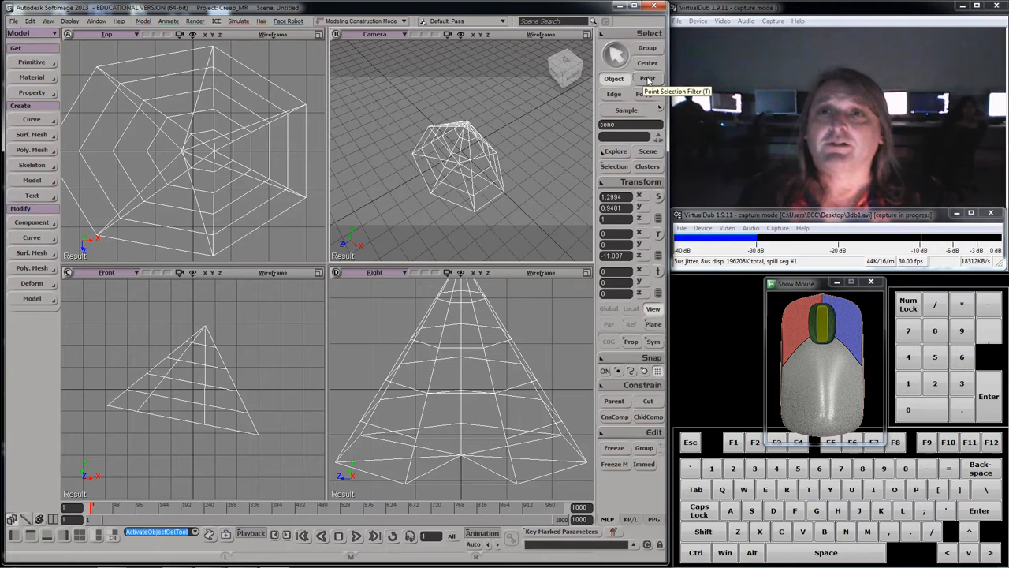
click(646, 78)
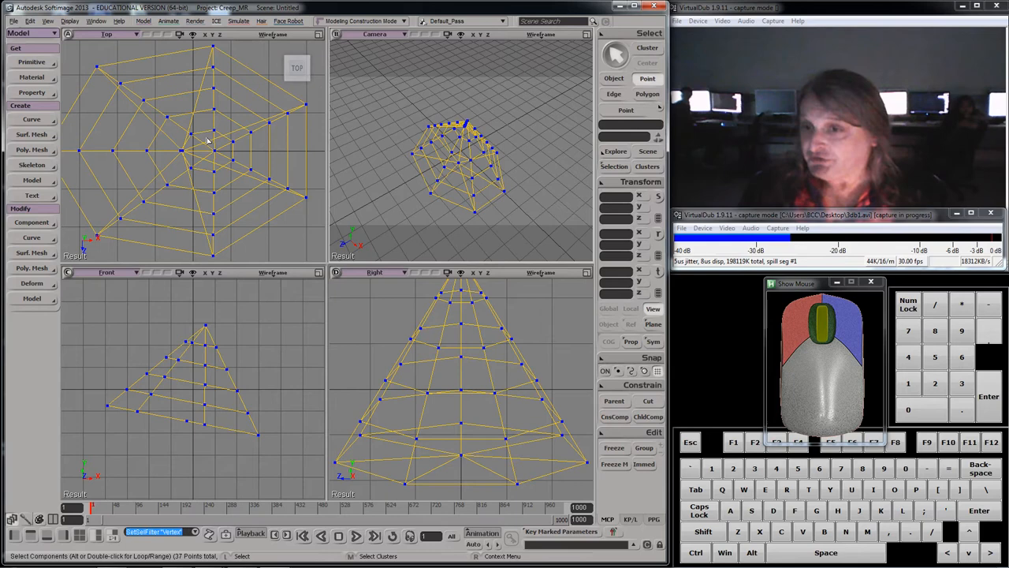